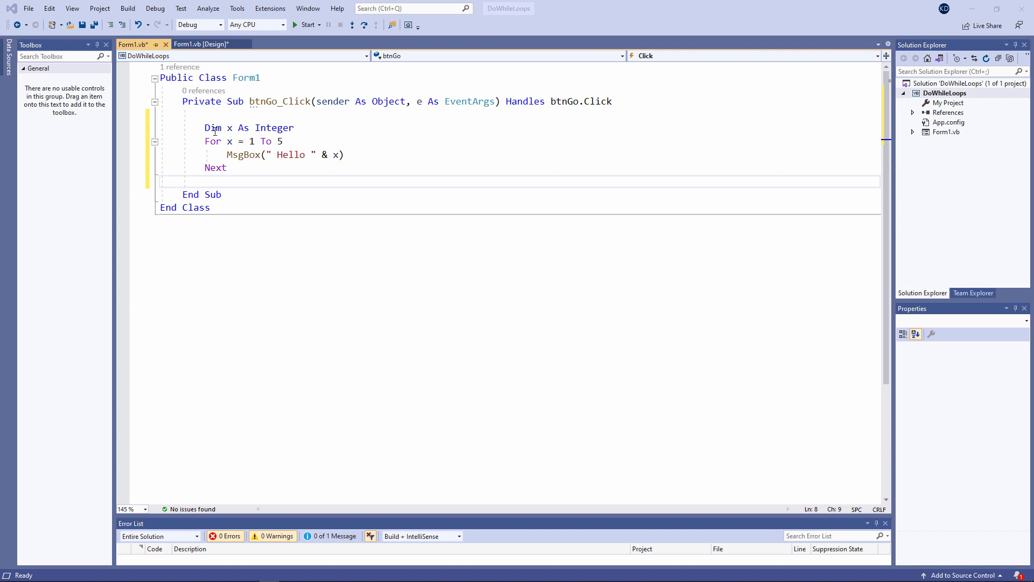
Step: Select the loop variable x, then run the app and click Go to test the For loop
double_click(230, 128)
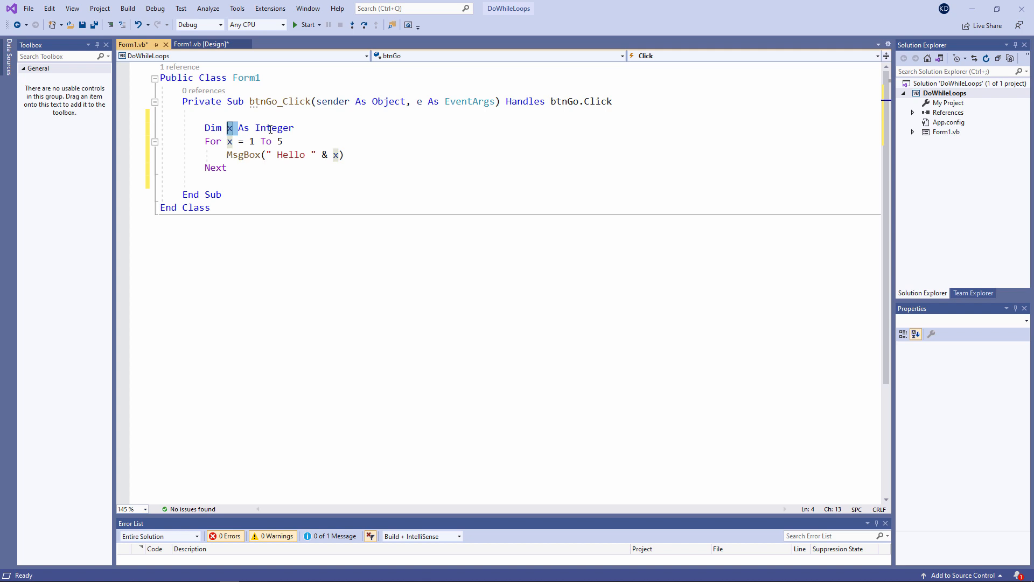
click(303, 25)
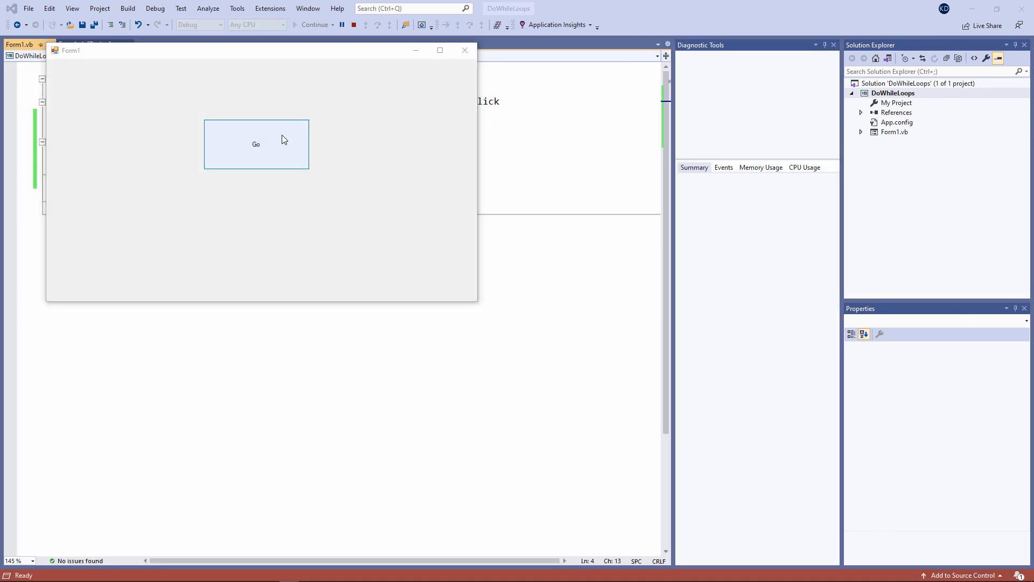
click(255, 143)
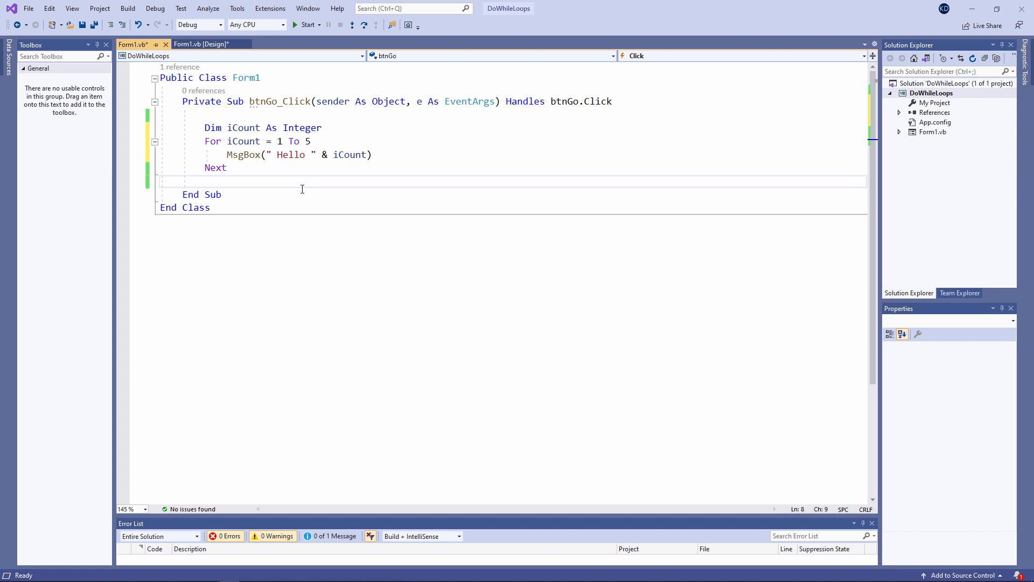
Step: Place the insertion point below the iCount For loop
click(205, 182)
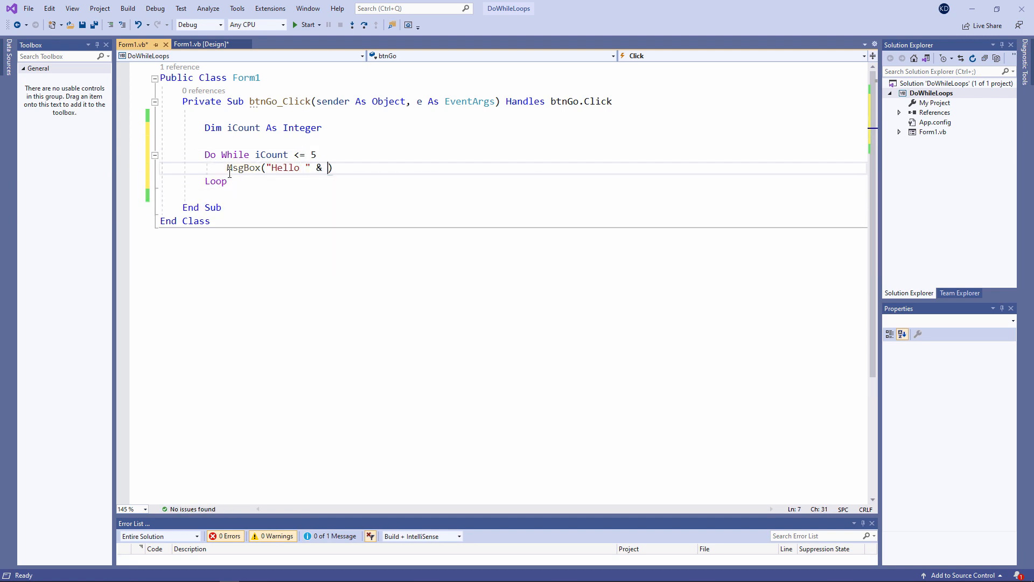
Step: Type iCount into the Do While loop's Hello message line
text(iCount)
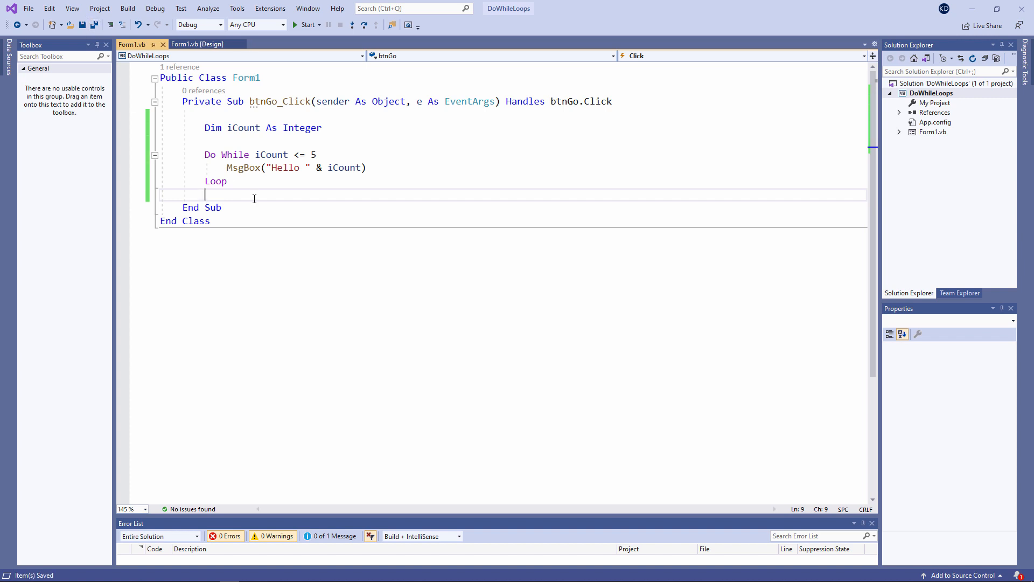
click(303, 24)
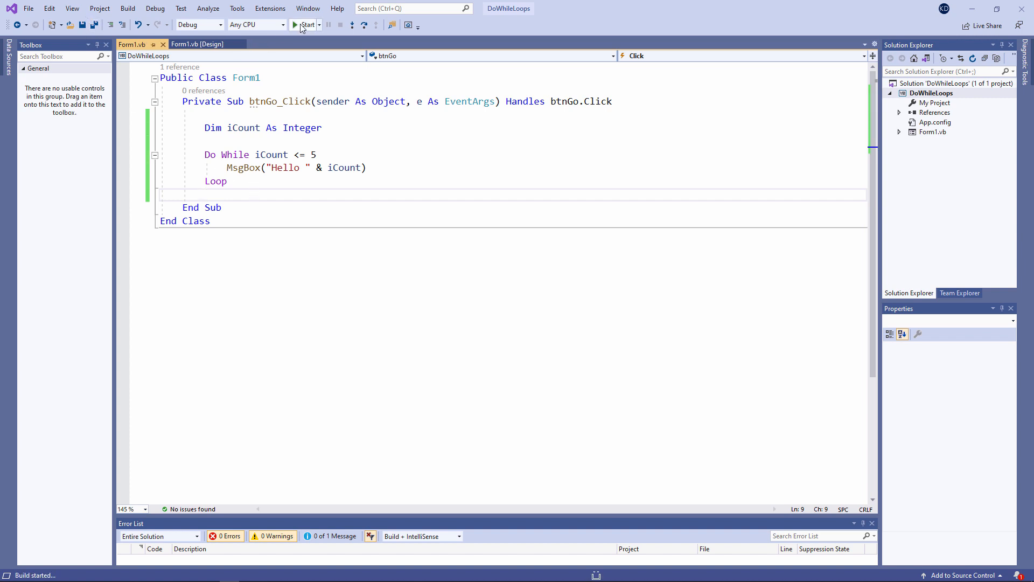
click(306, 25)
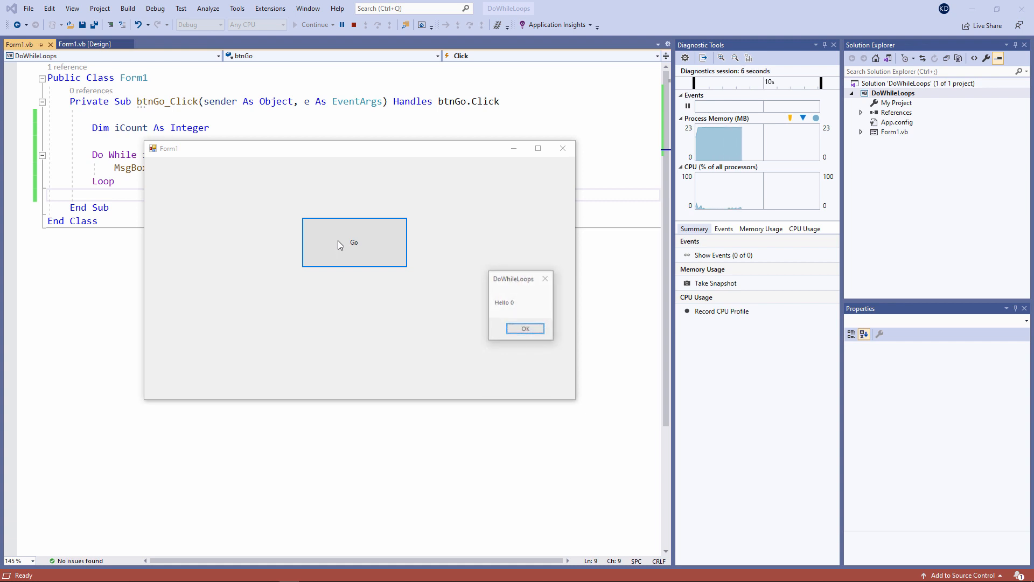
click(524, 328)
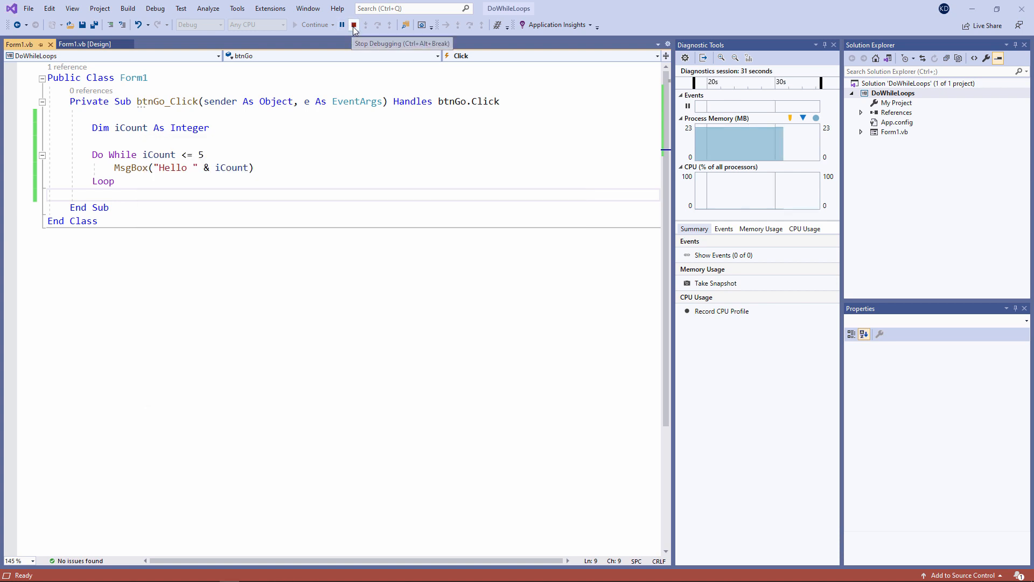
click(352, 24)
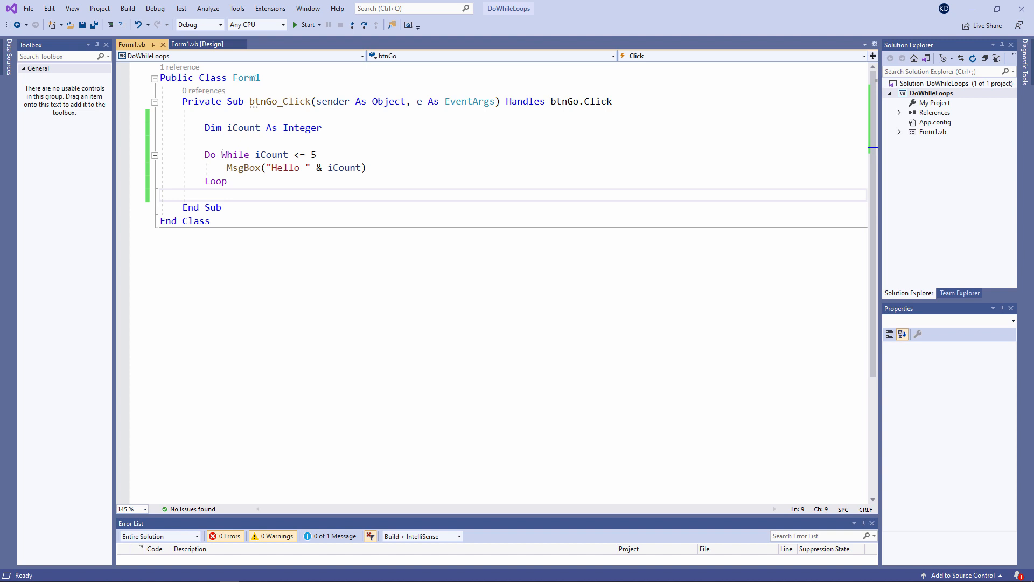
drag(221, 155, 315, 155)
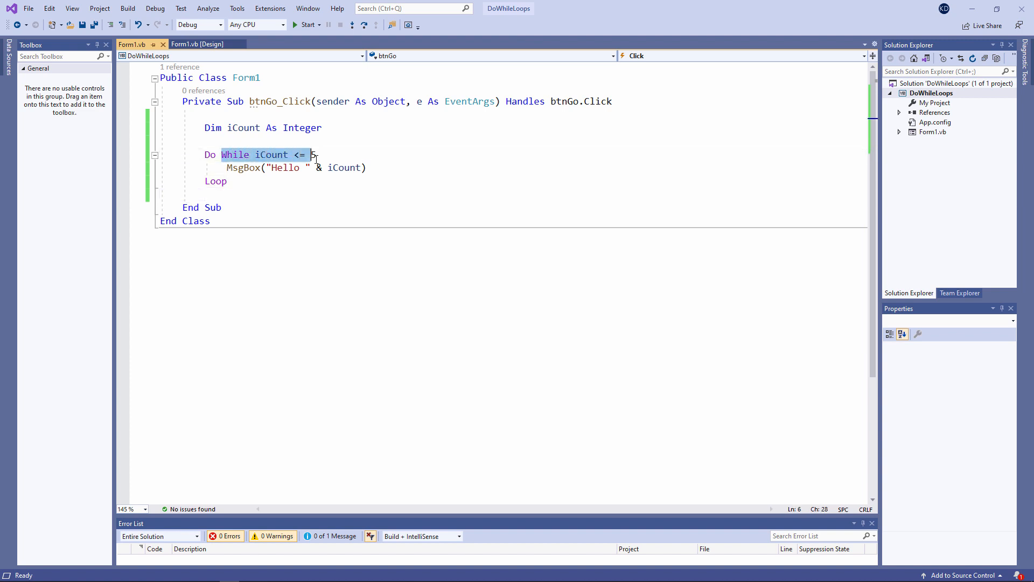
text(5)
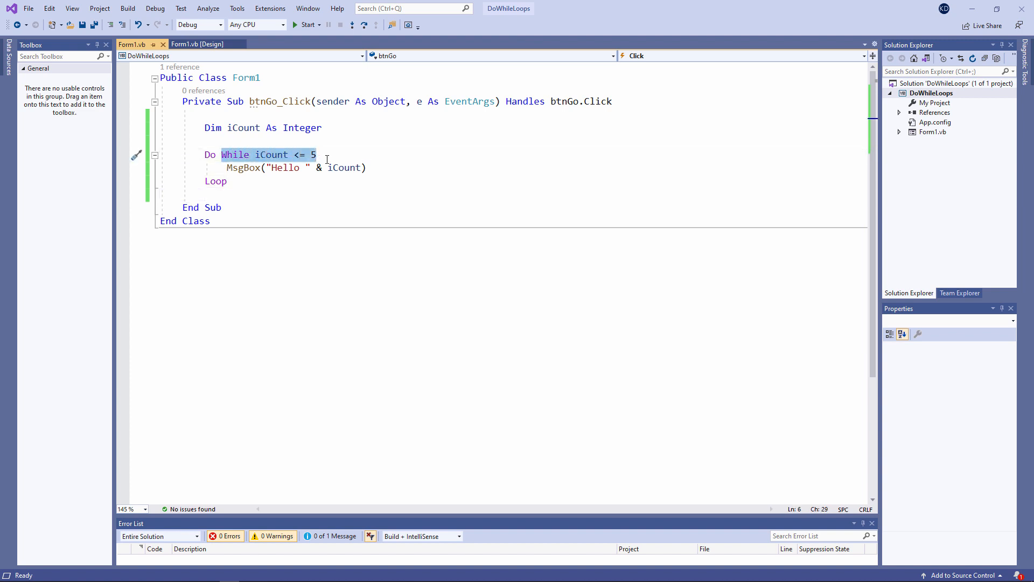
mouse_move(328, 157)
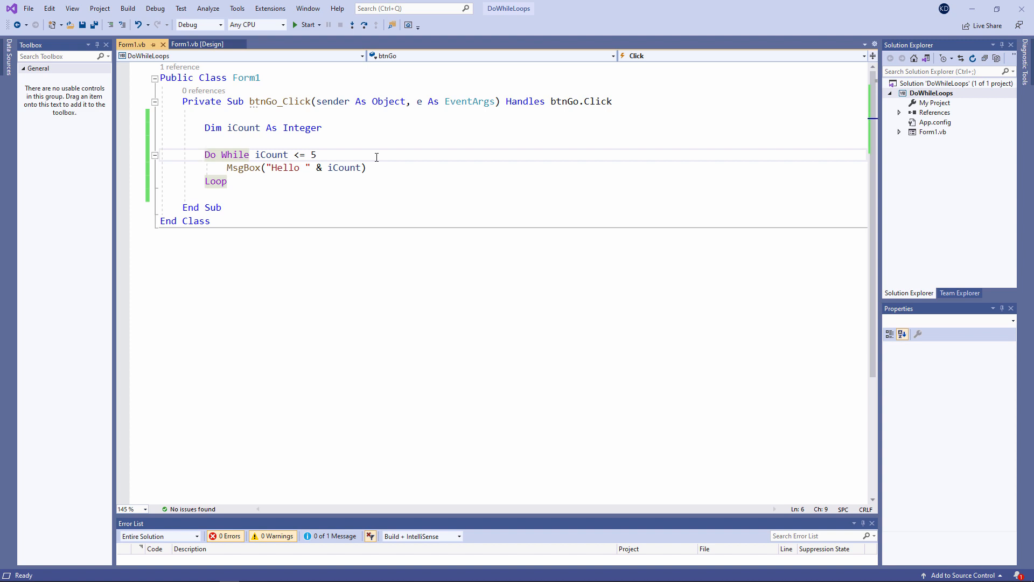
Step: Add iCount = iCount + 1 at the top of the Do While iCount <= 5 loop body
click(205, 154)
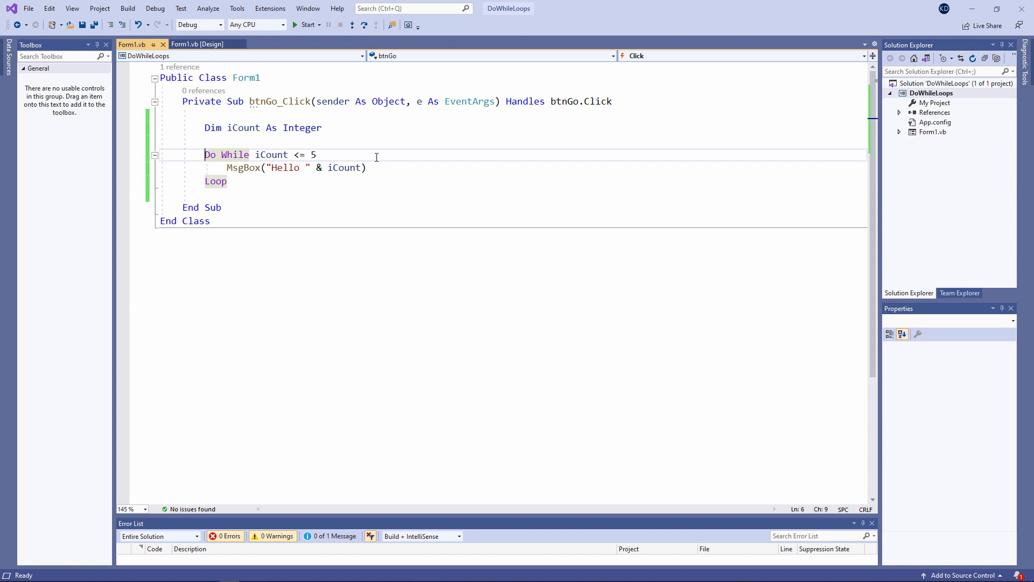
click(315, 155)
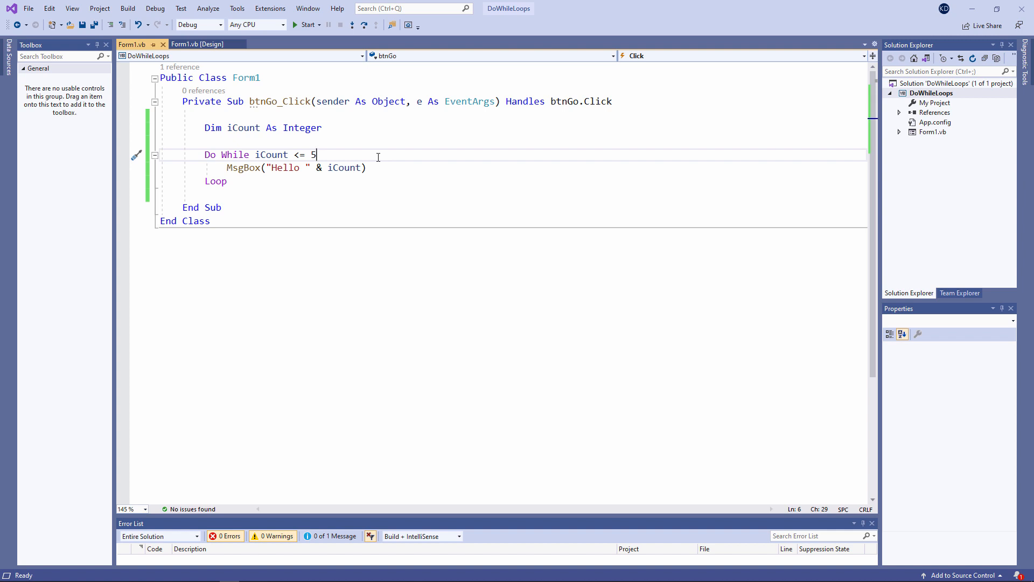
text(iCount=i)
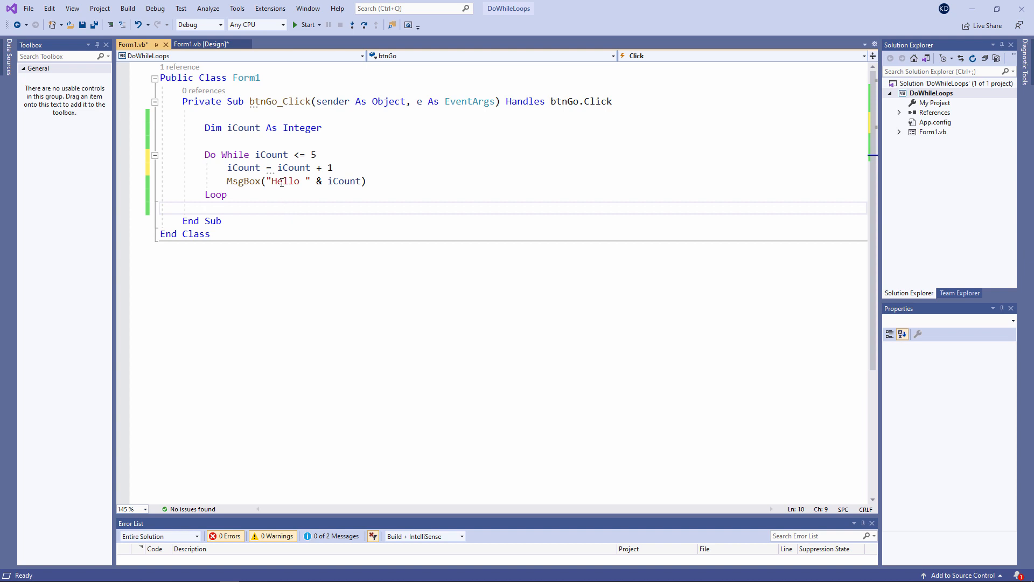
drag(278, 167, 334, 168)
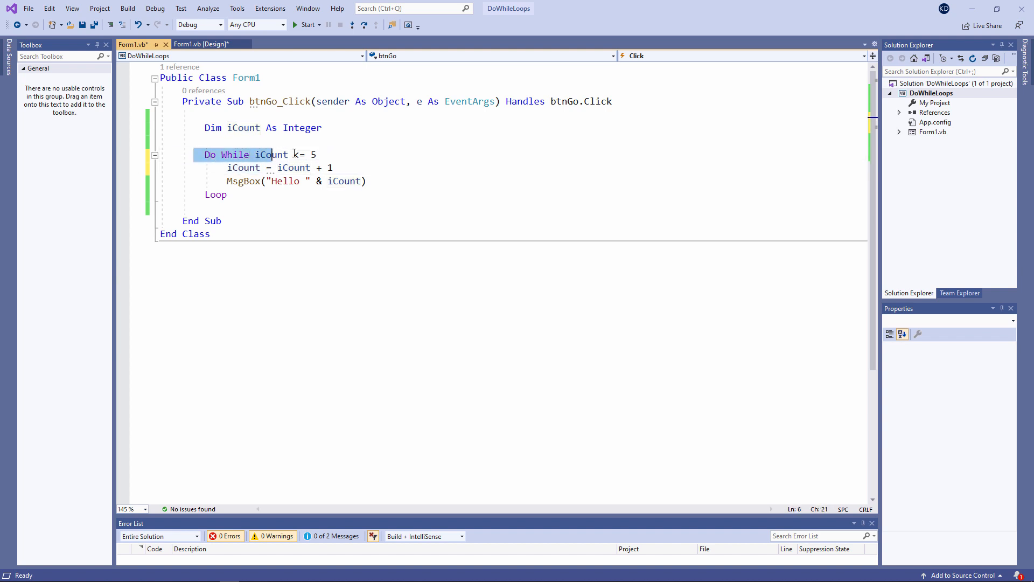
text(<=)
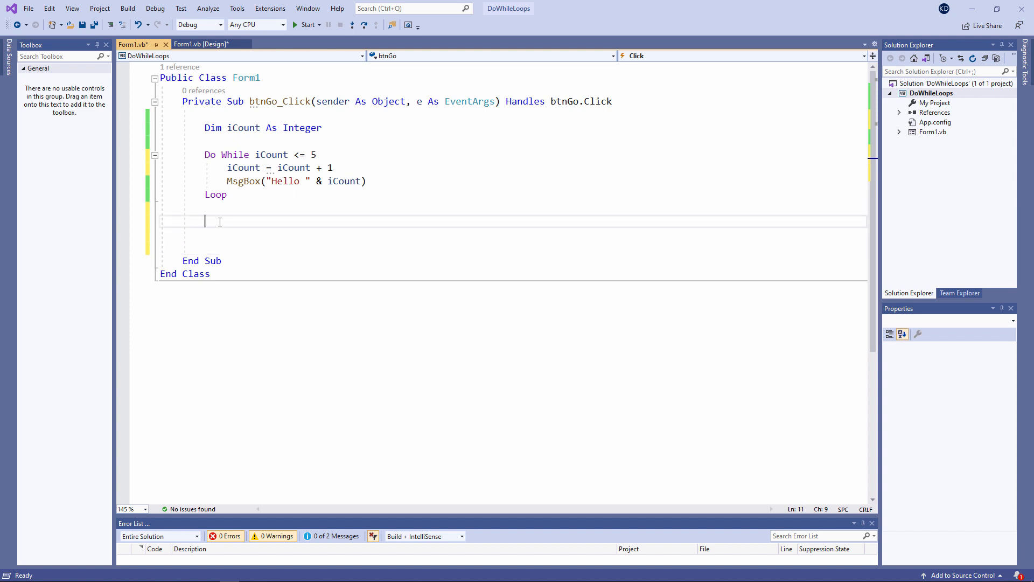
Step: Add MsgBox("all done") after the loop and launch the app
text(msgbox)
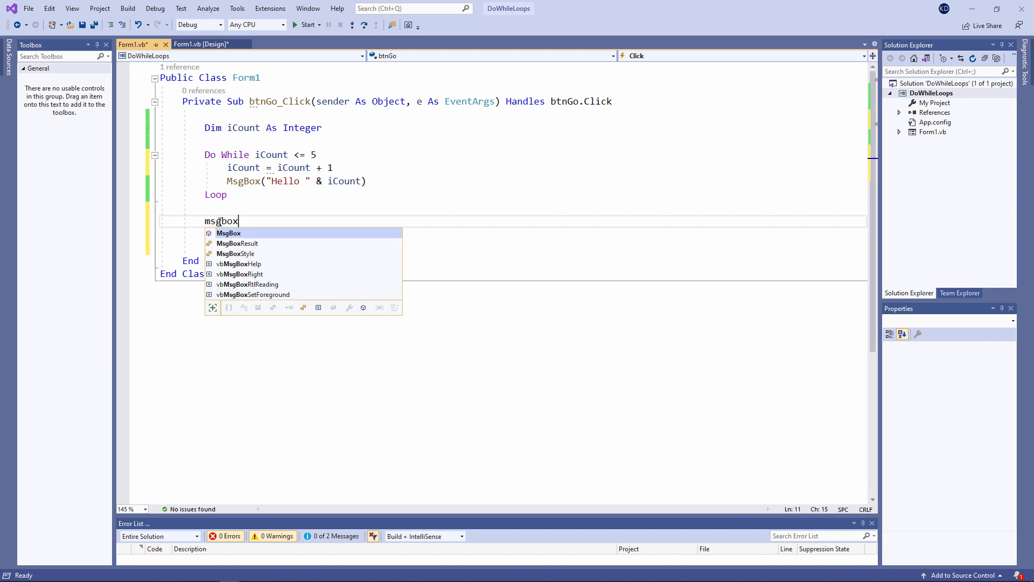
text(("all done"))
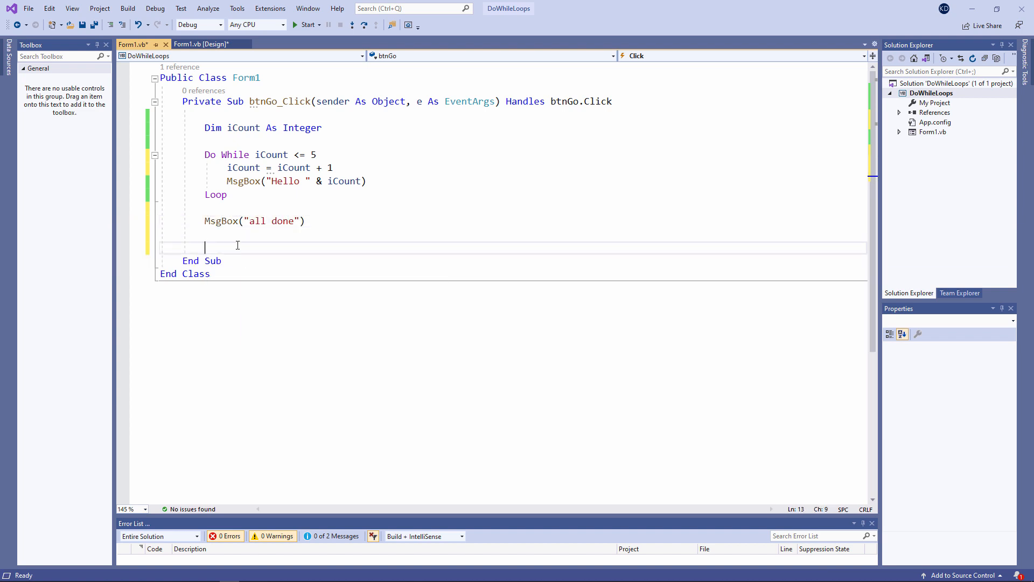
click(302, 25)
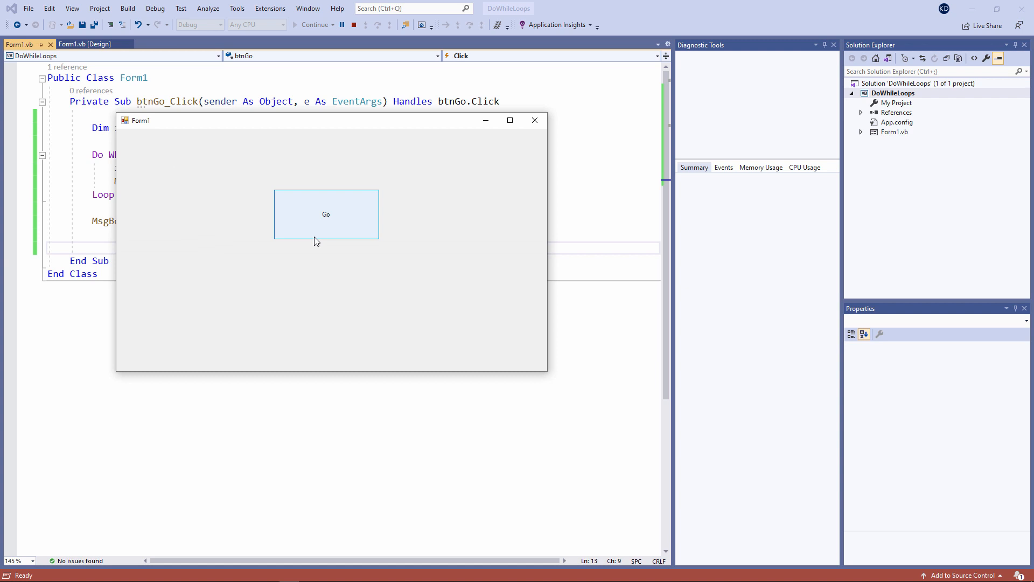
Step: Trigger Go, dismiss messages through Hello 6 and all done, then close the form
click(326, 213)
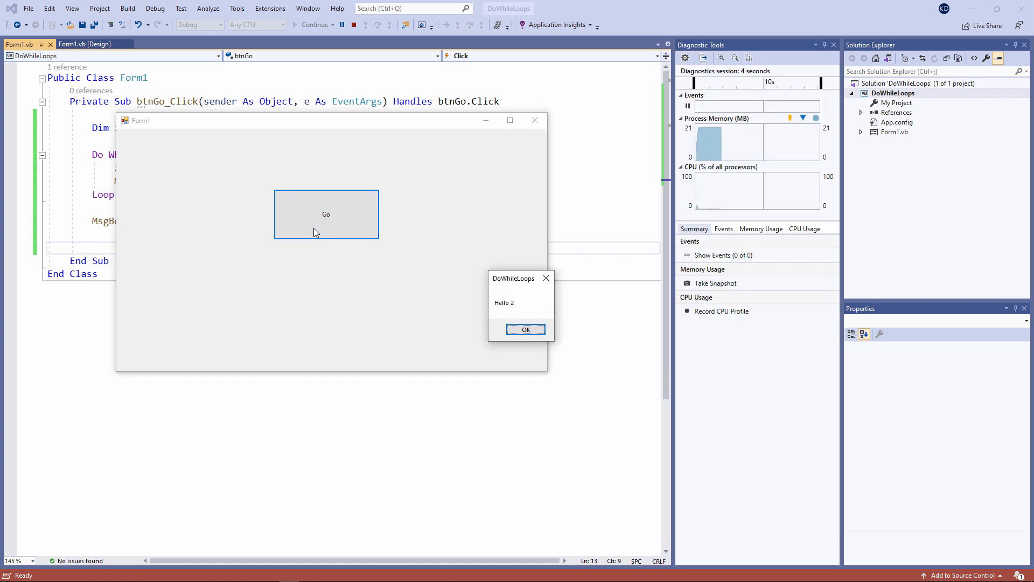
click(525, 329)
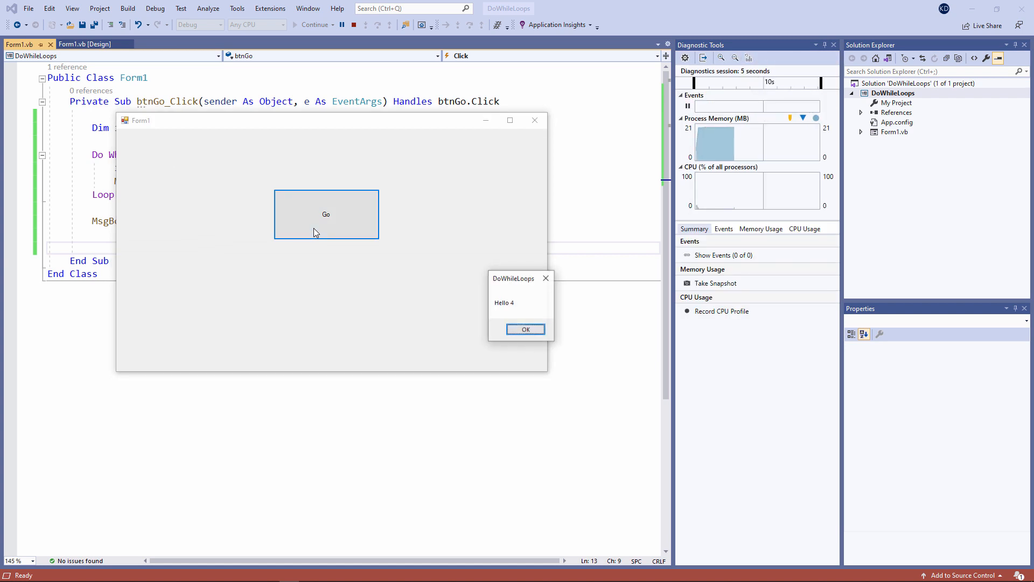
click(525, 329)
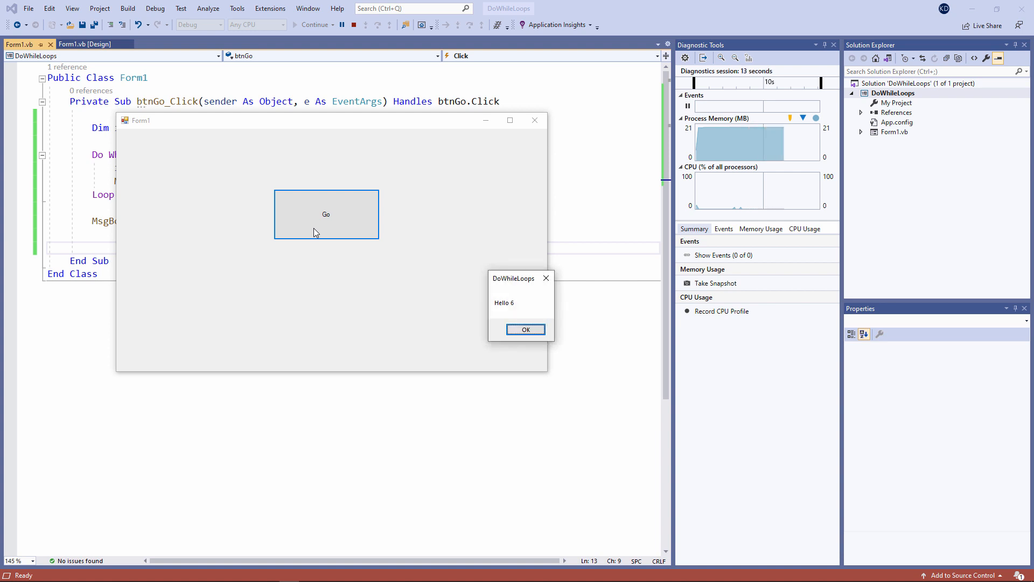
click(525, 329)
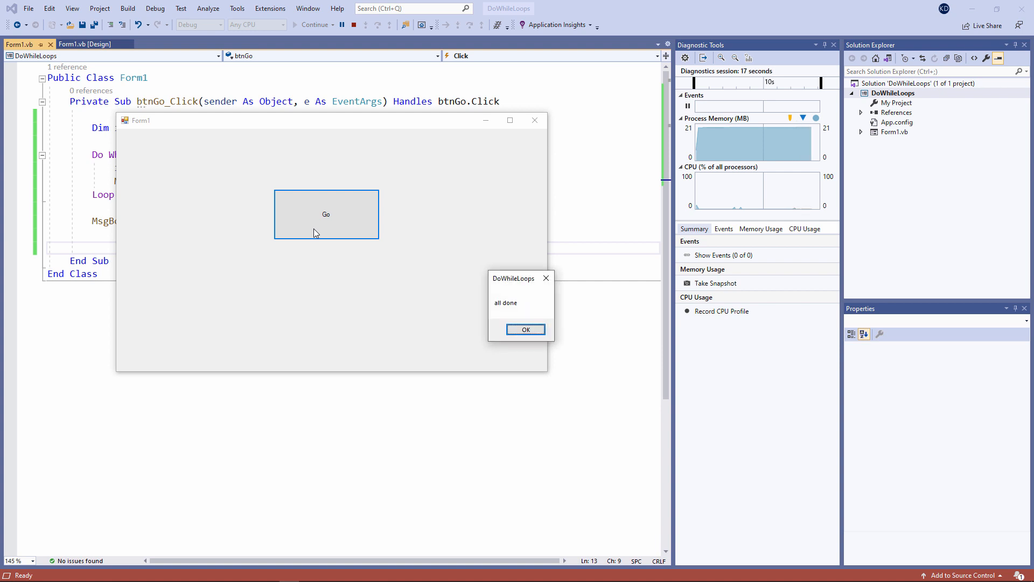
click(524, 329)
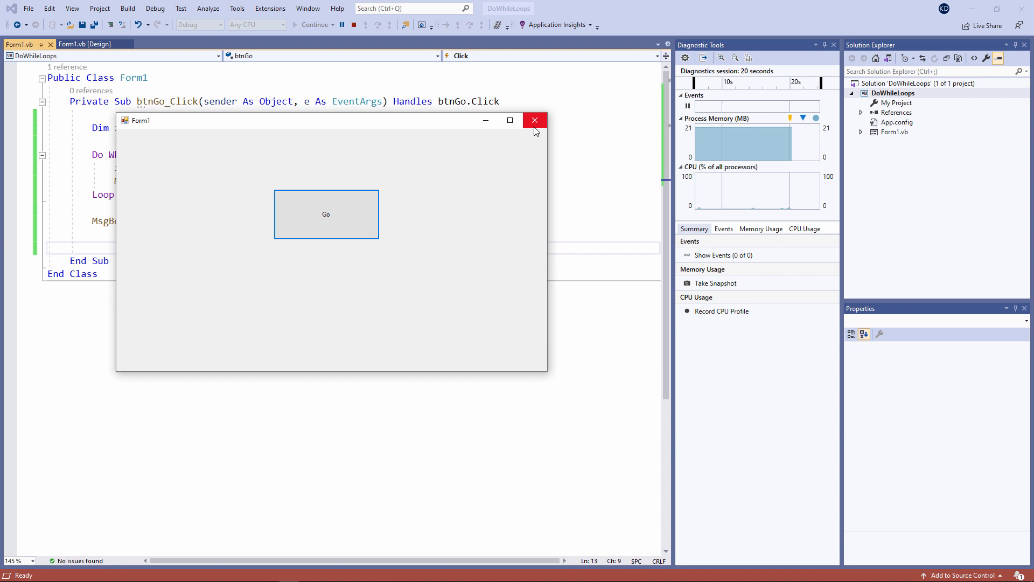
click(535, 120)
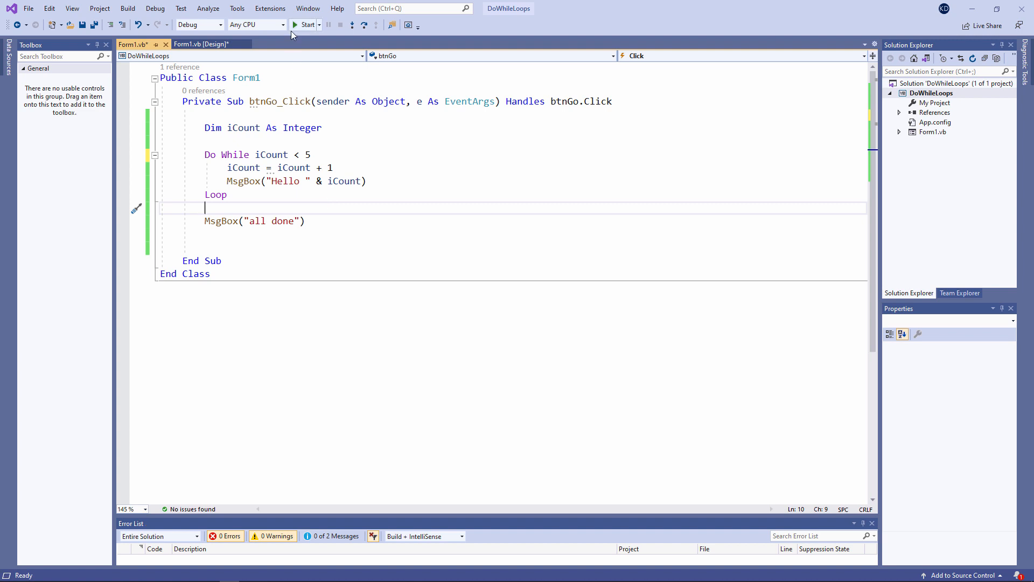
Step: Launch the iCount < 5 version and dismiss its messages through all done
click(303, 24)
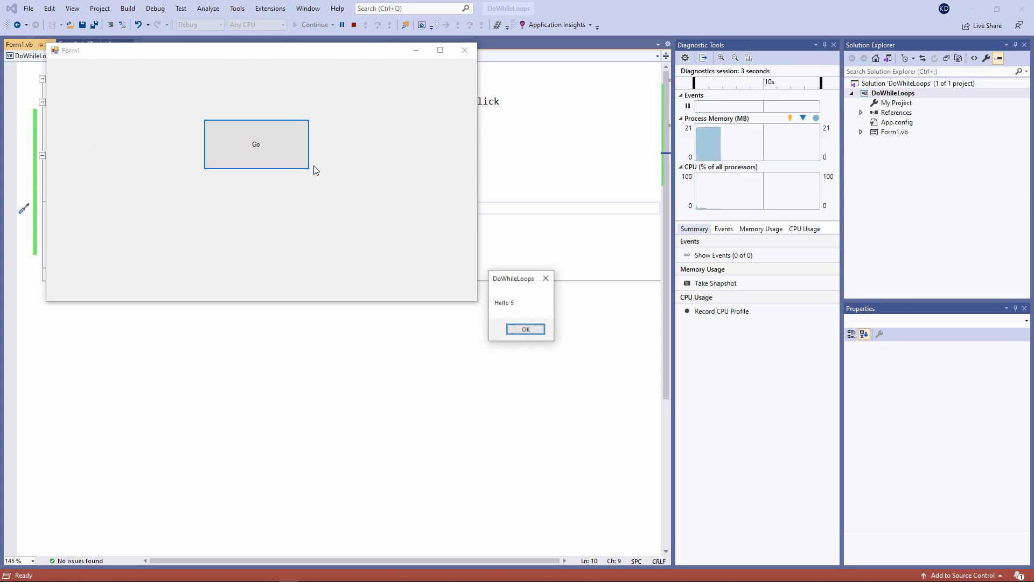
click(525, 329)
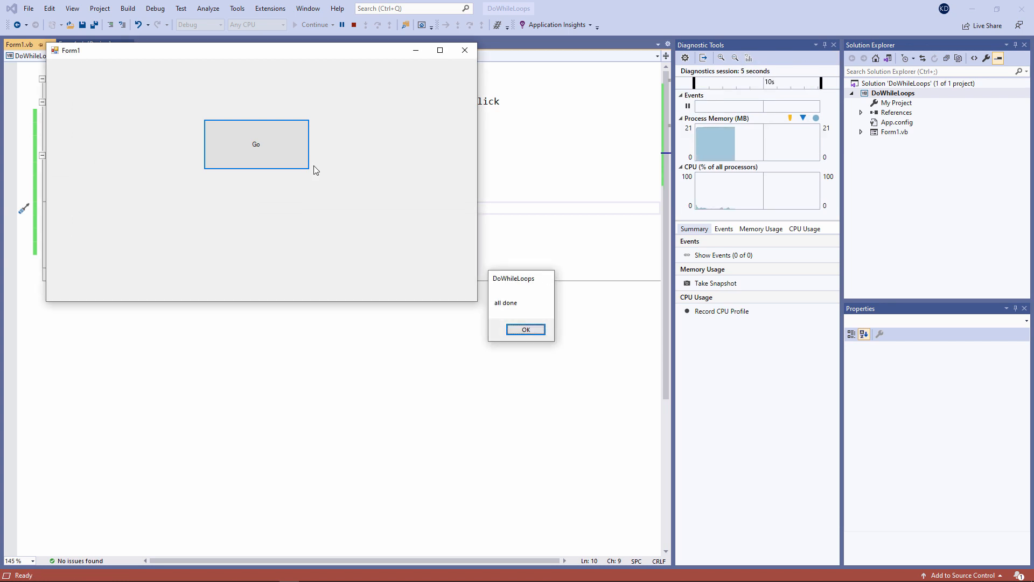
click(526, 329)
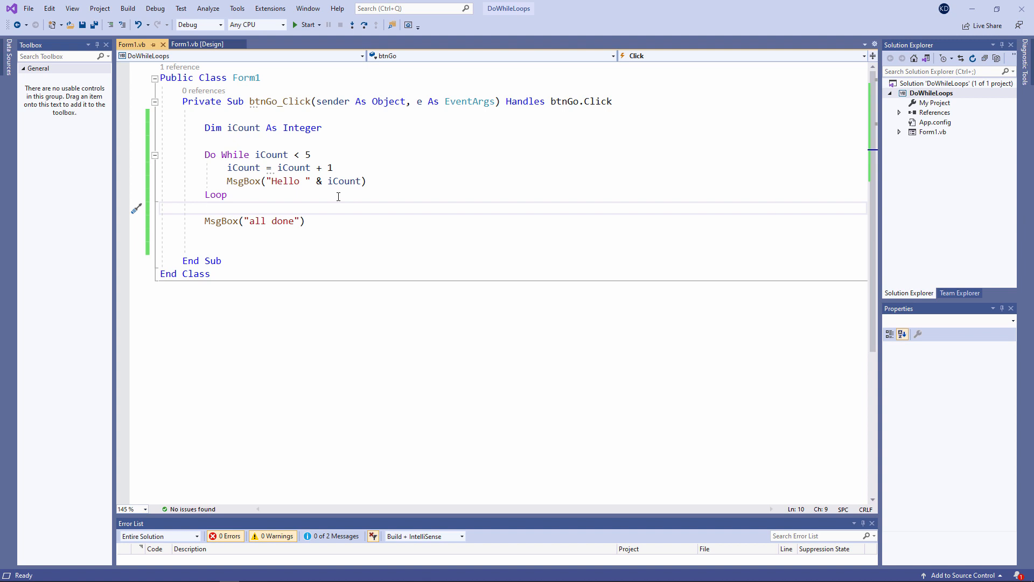
Step: Change the loop header from Do While iCount < 5 to Do Until iCount = 5
click(205, 207)
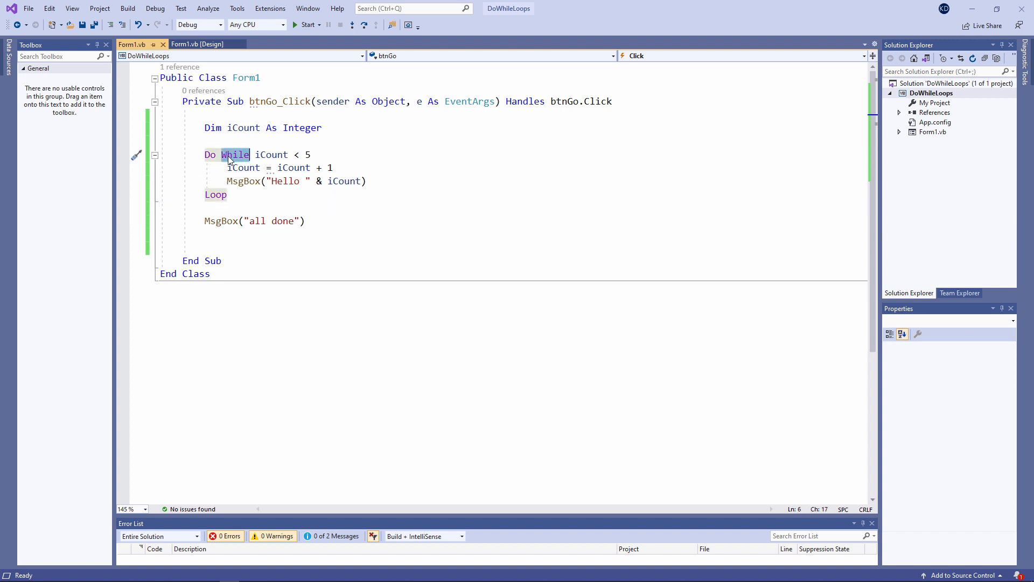
text(Until)
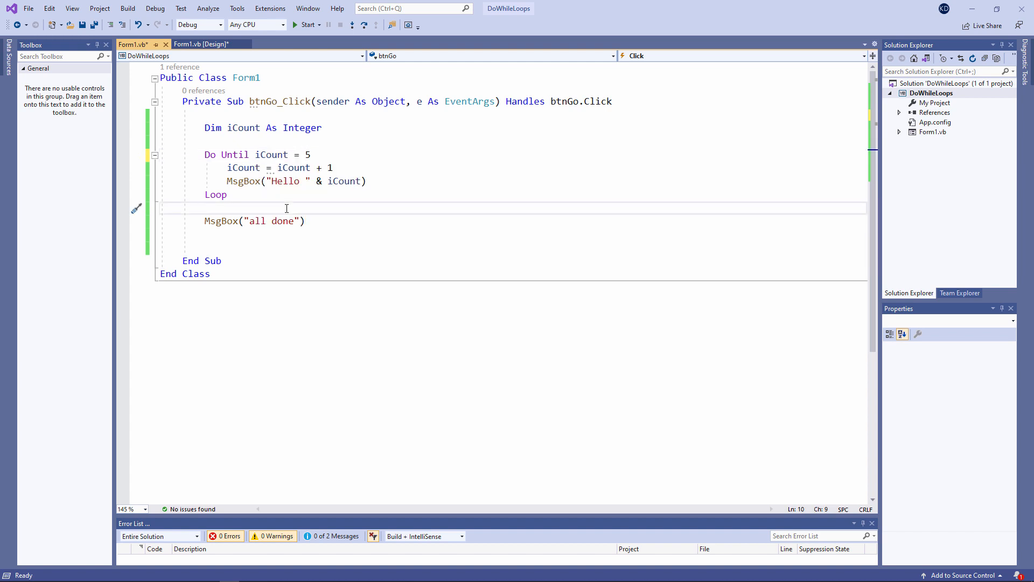
click(206, 208)
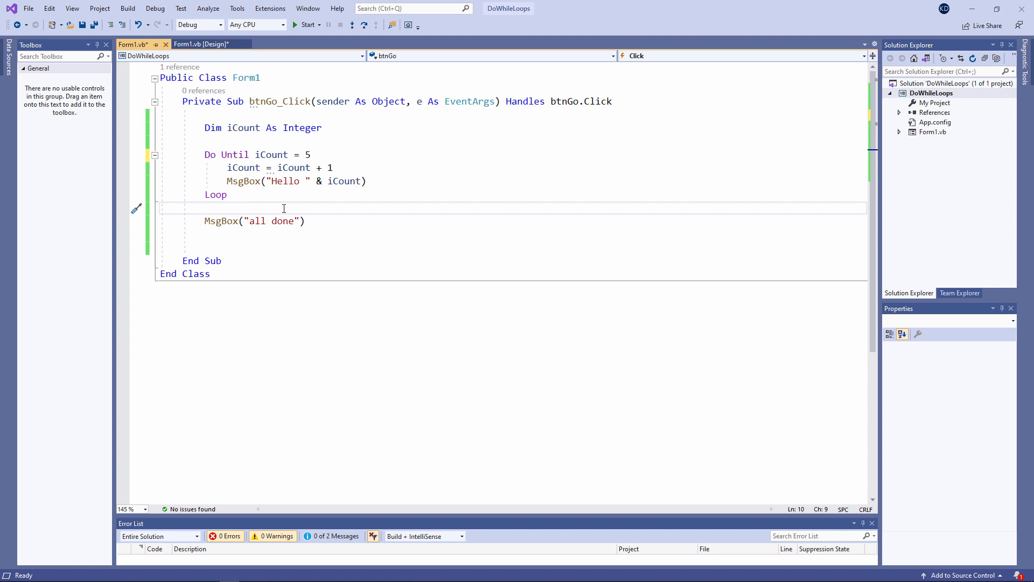
Step: Run the Do Until version, dismiss Hello 1 and all done, and close the form
click(304, 24)
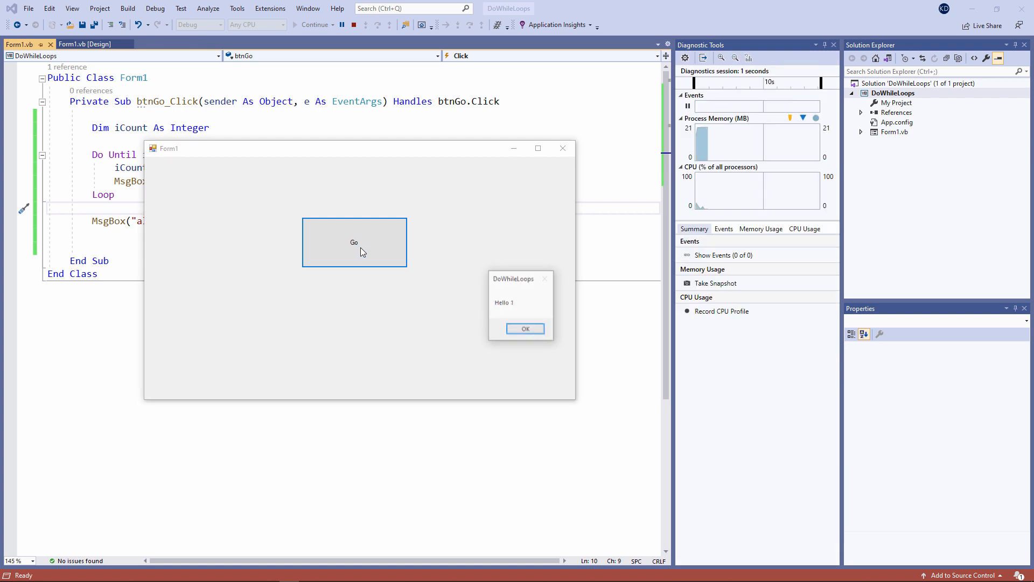
click(524, 329)
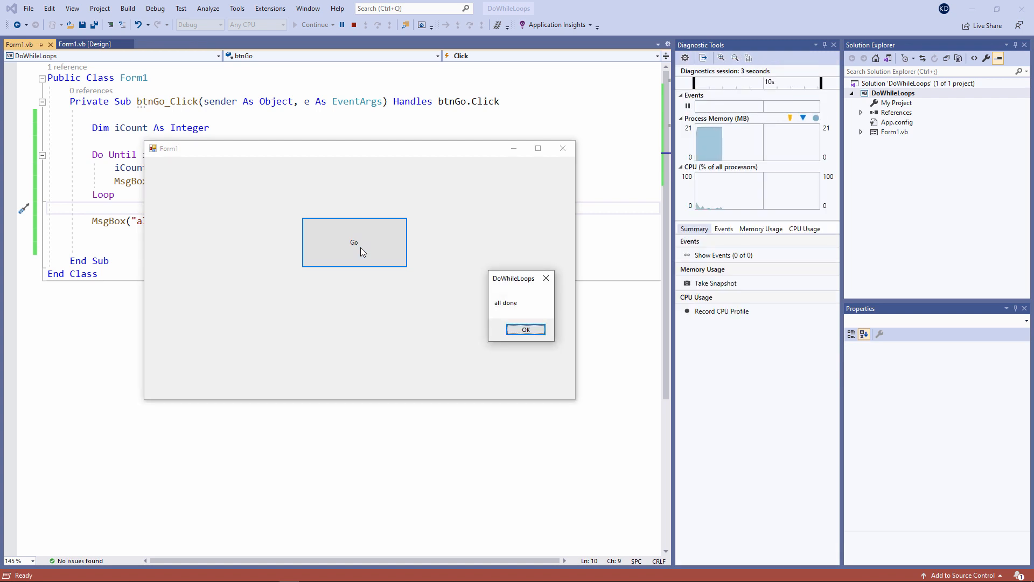
click(525, 329)
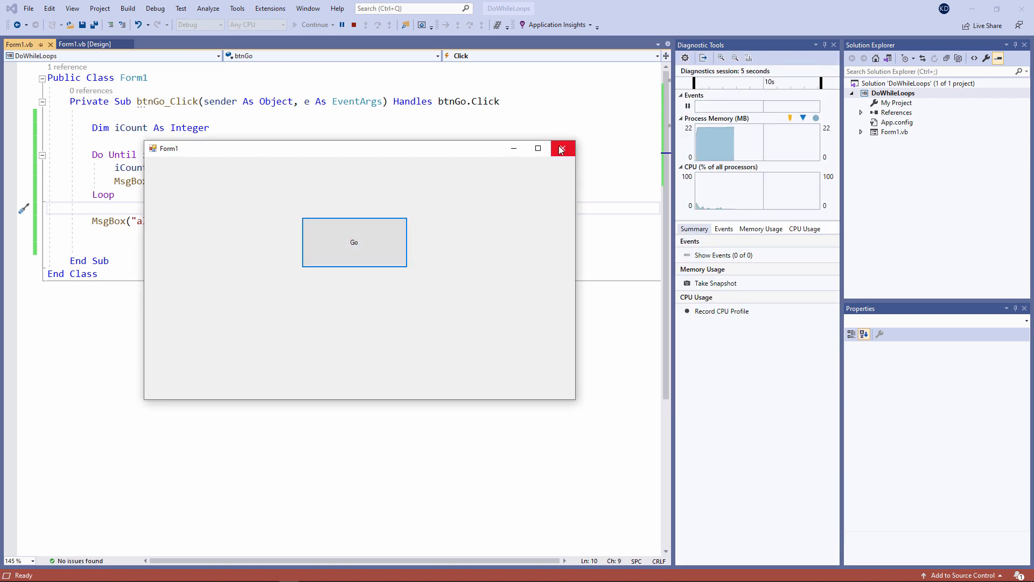
click(562, 148)
text( Until iCount = 5)
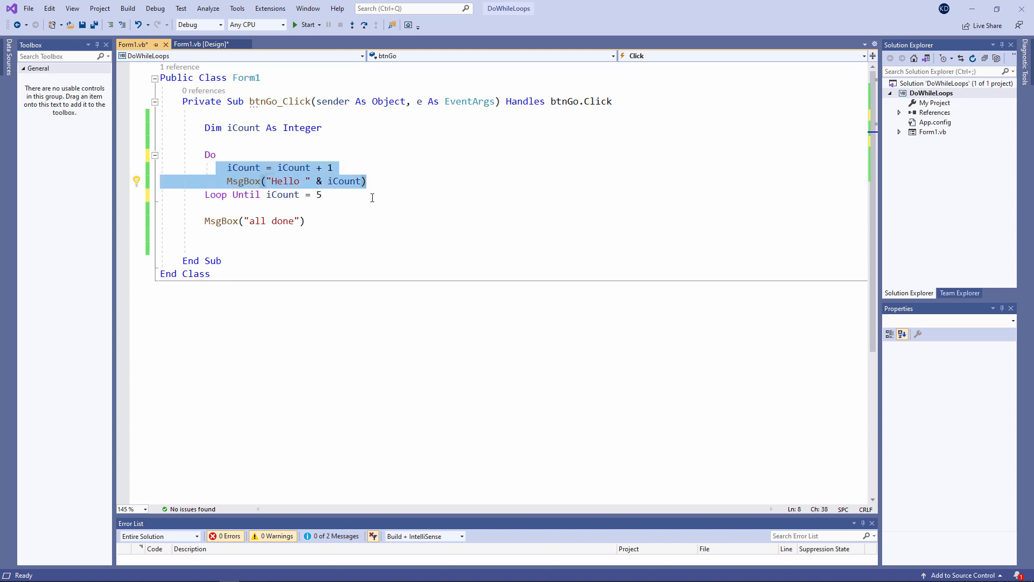
Step: Deselect the loop body lines while relocating Until iCount = 5 after Loop
click(323, 194)
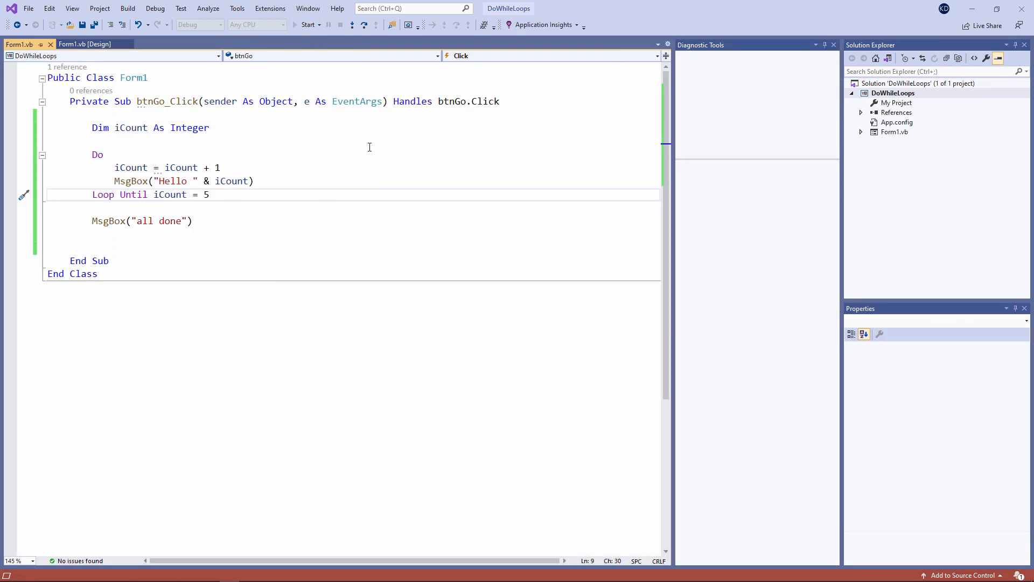
Step: Run the Loop Until test, dismiss the Hello 4 message, and close Form1
click(305, 25)
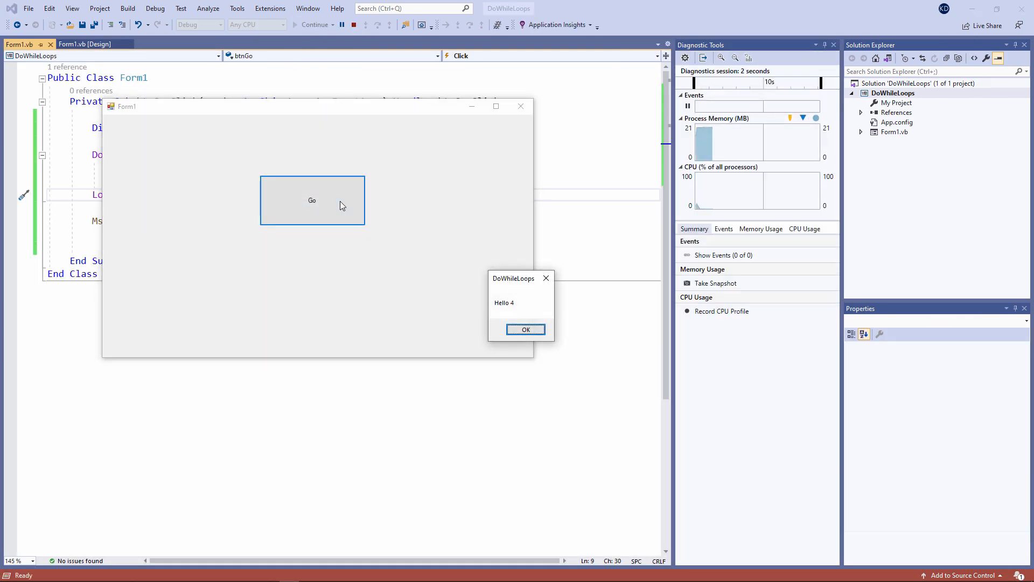
click(525, 330)
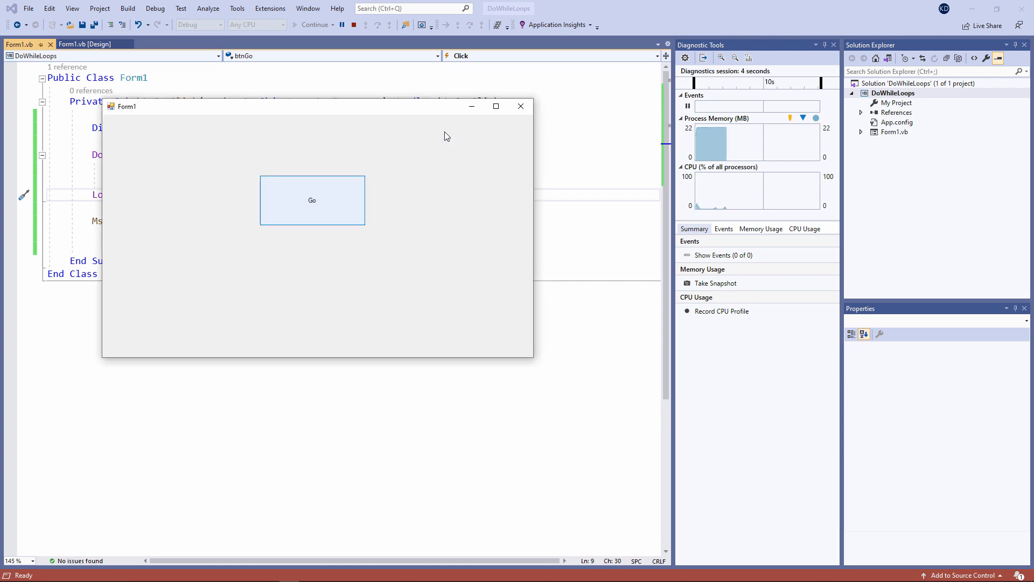
click(352, 24)
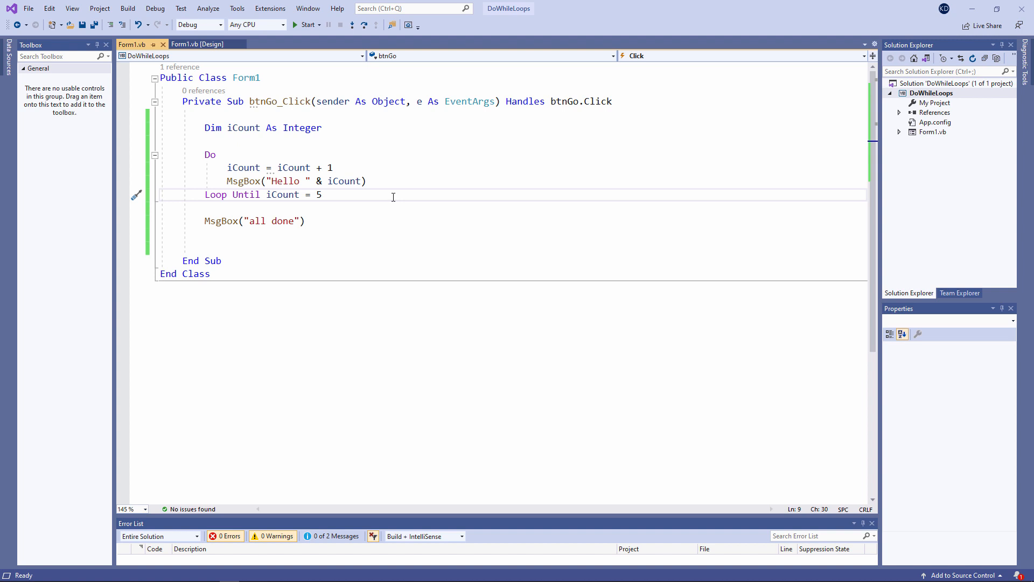
Step: Change the loop's last line to 'Loop While iCount < 5', dropping the trial iCount = 5 edit
click(322, 195)
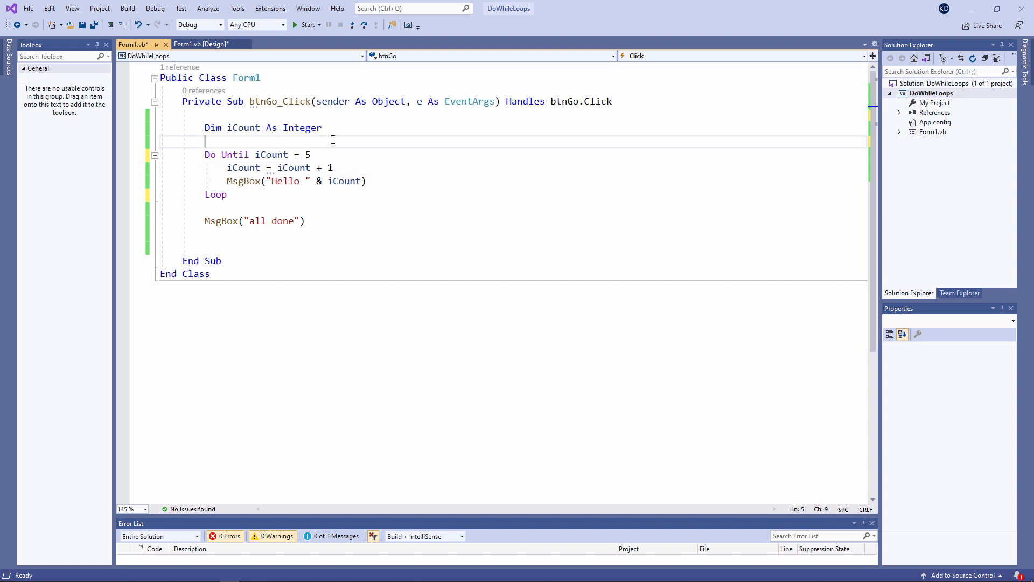
text(iCount = 5)
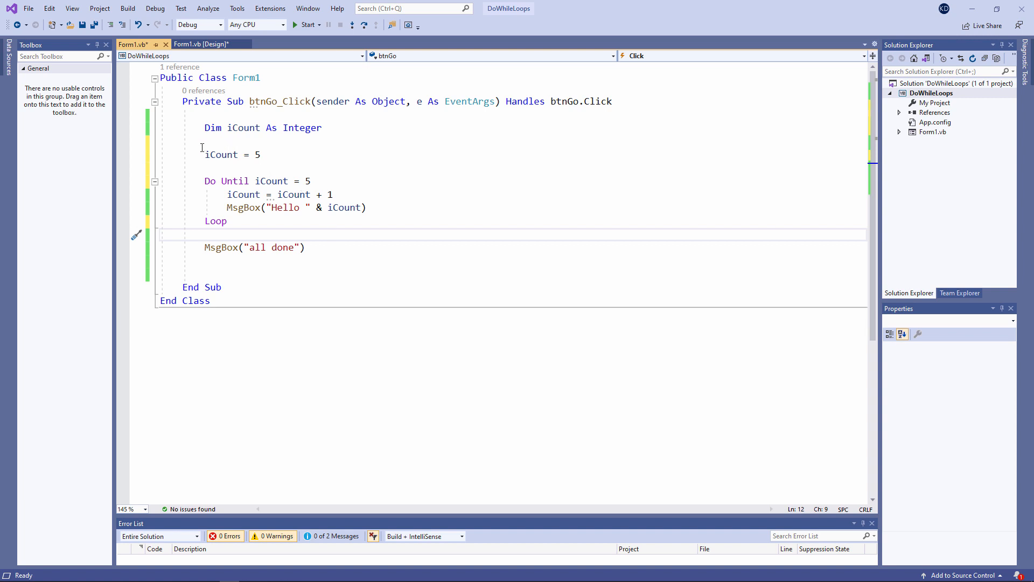
key(Delete)
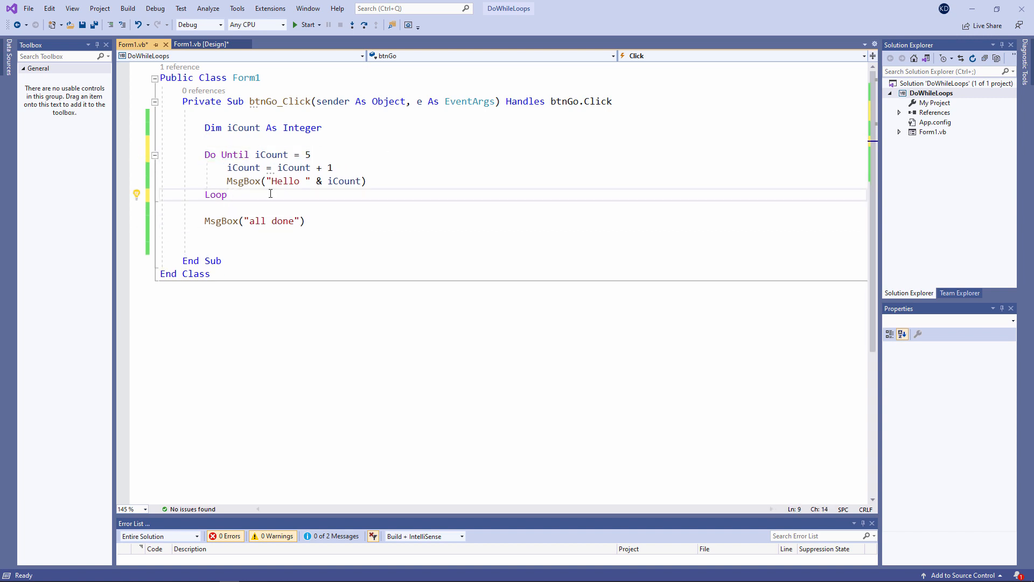
text(While iCount < 5)
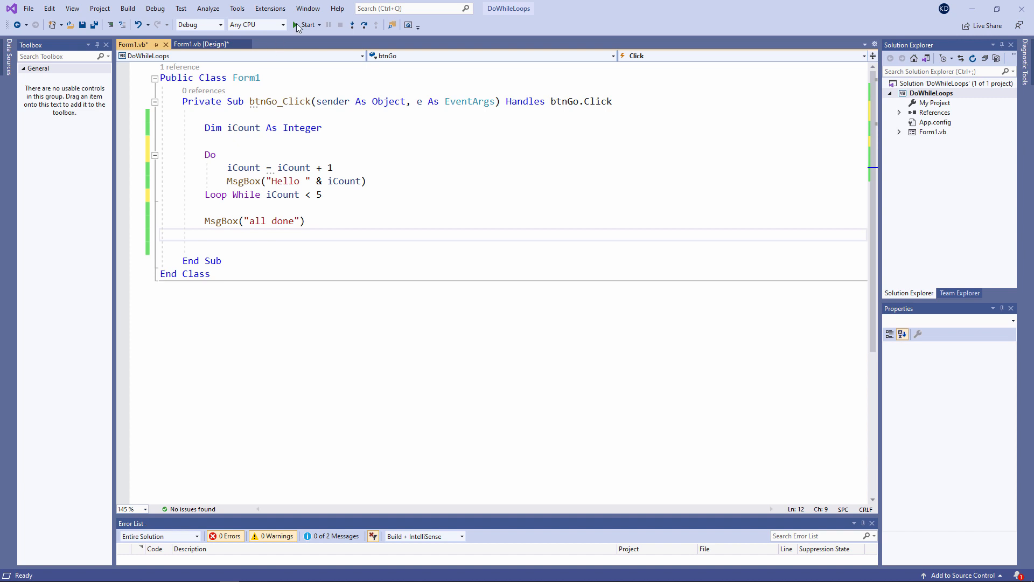
Step: Run the Loop While test and dismiss the Hello 2 and all done messages
click(307, 24)
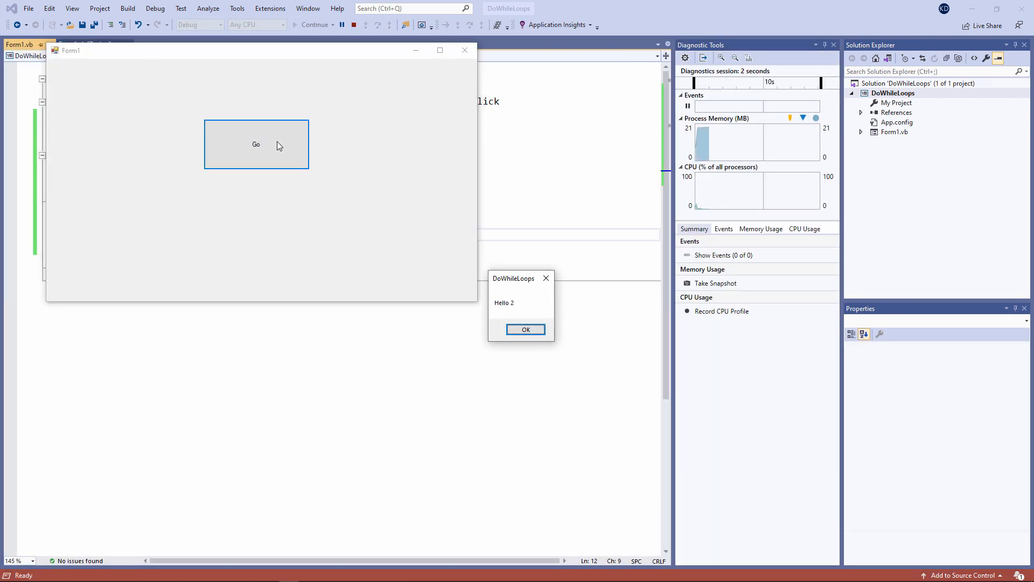
click(525, 329)
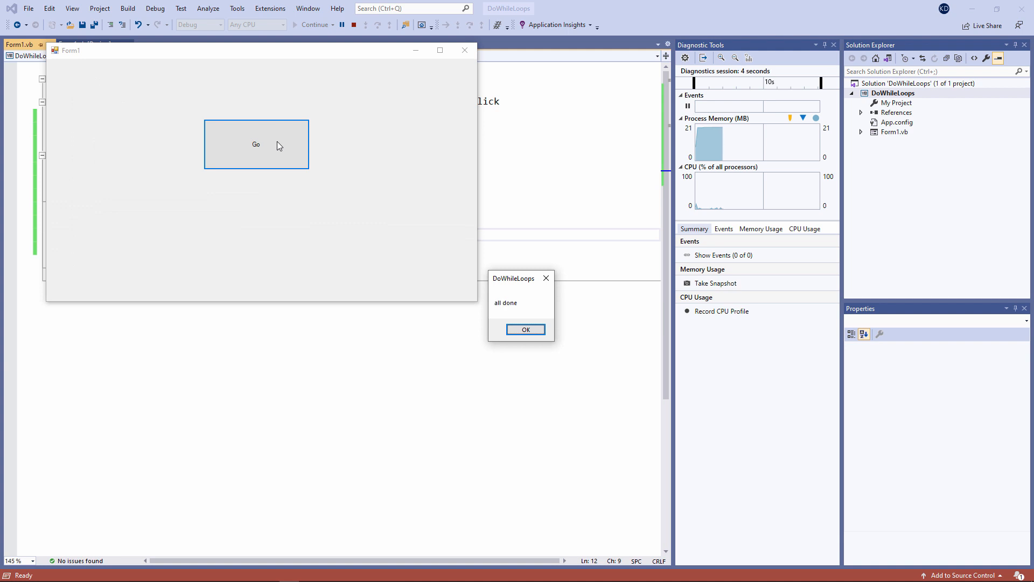
click(525, 329)
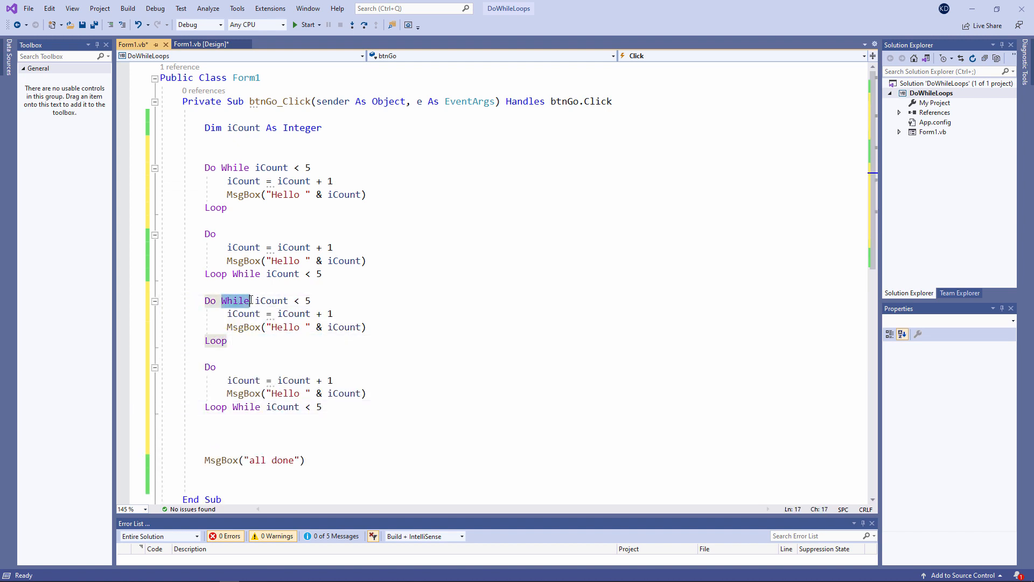
Step: Switch While to Until in loops three and four, and add iCount=0 resets above them
text(un)
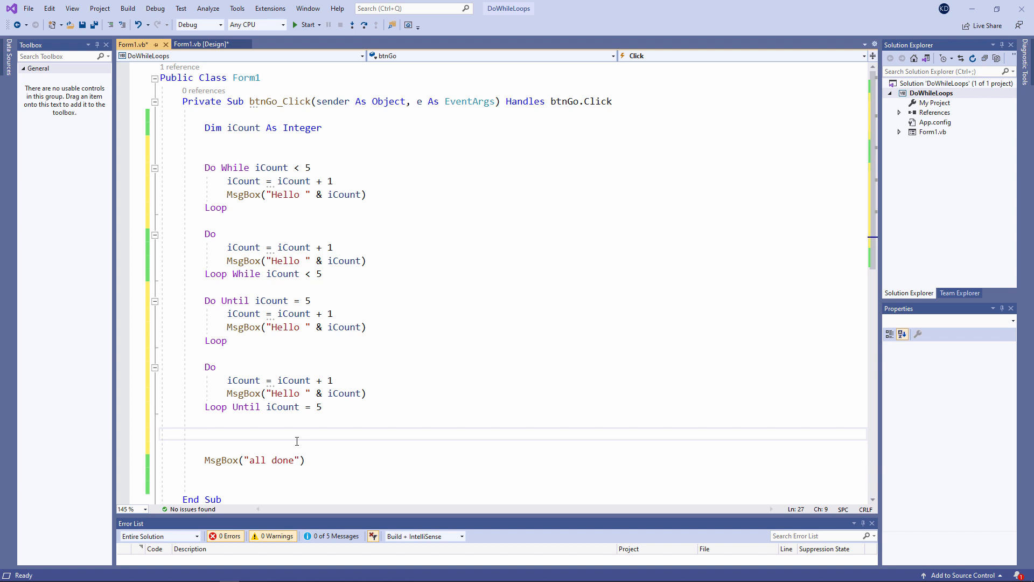
click(206, 433)
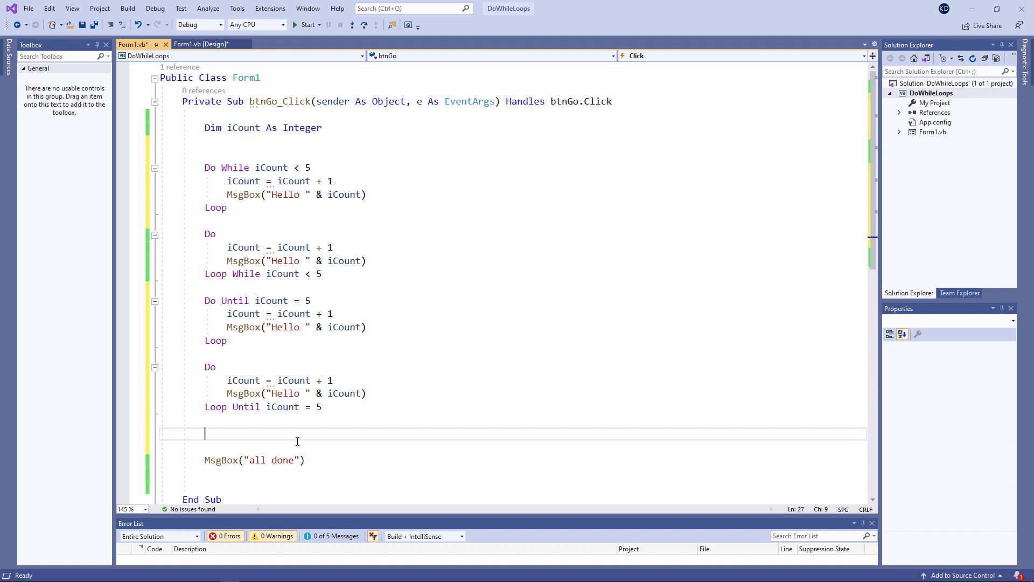
click(224, 149)
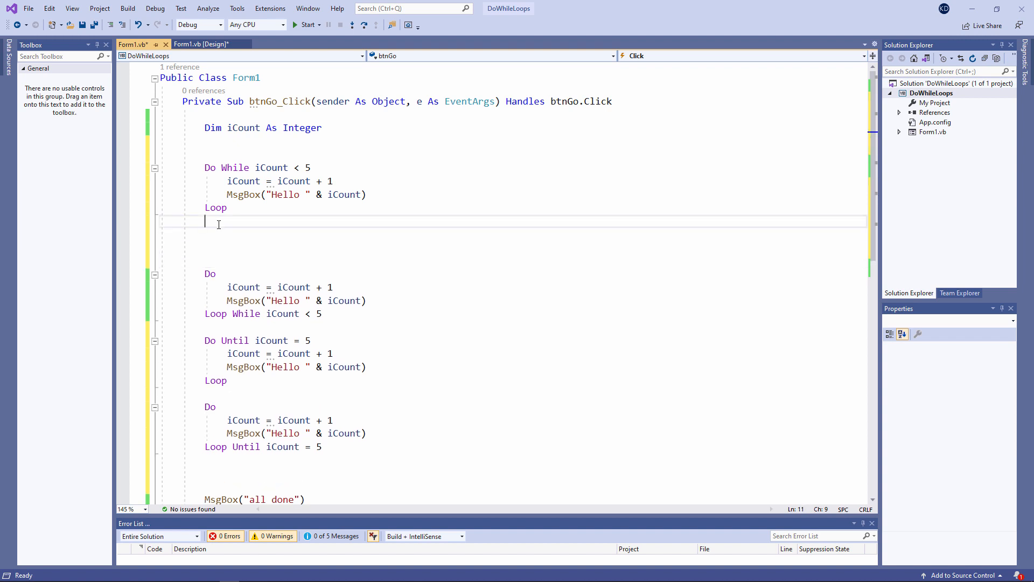
text(iCount=)
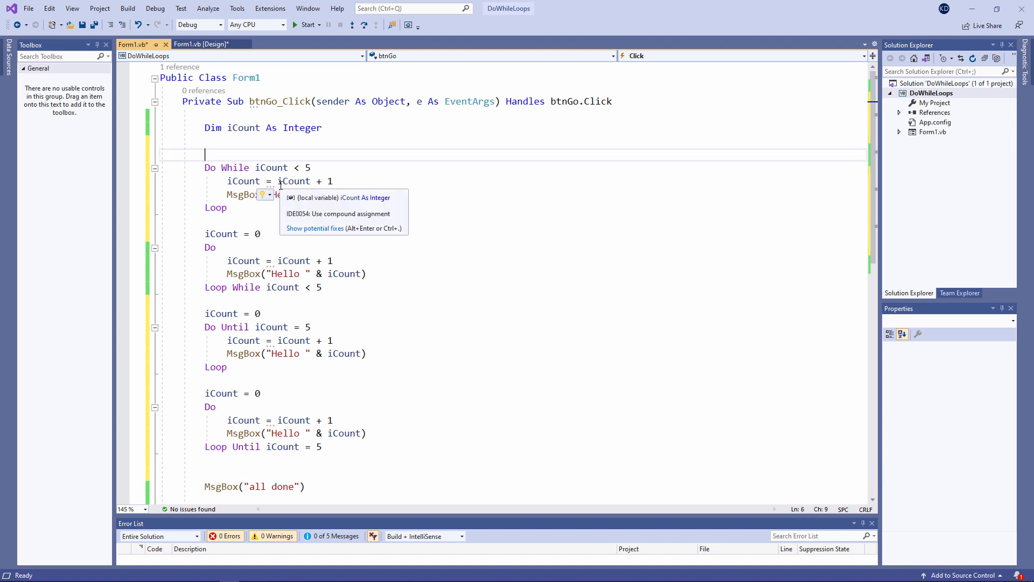
Step: Type 'iCount=0' above the first Do While iCount < 5 loop
text(iCount=0)
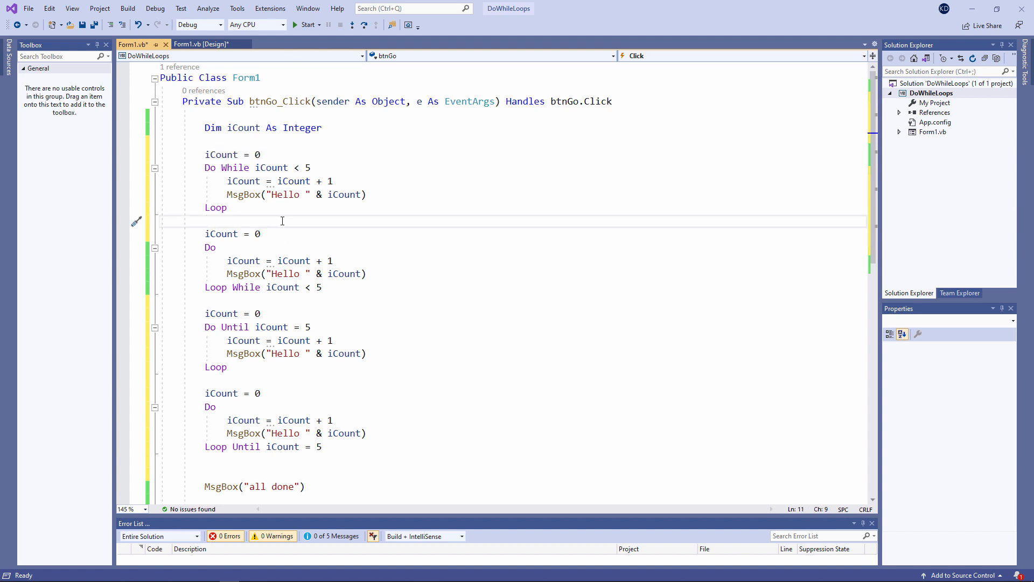
click(206, 221)
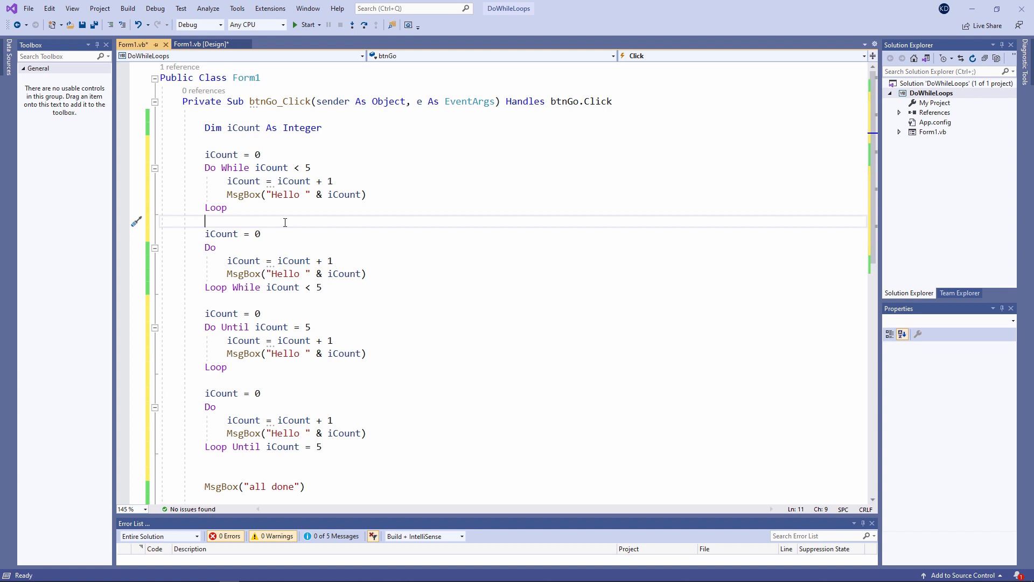
mouse_move(462, 290)
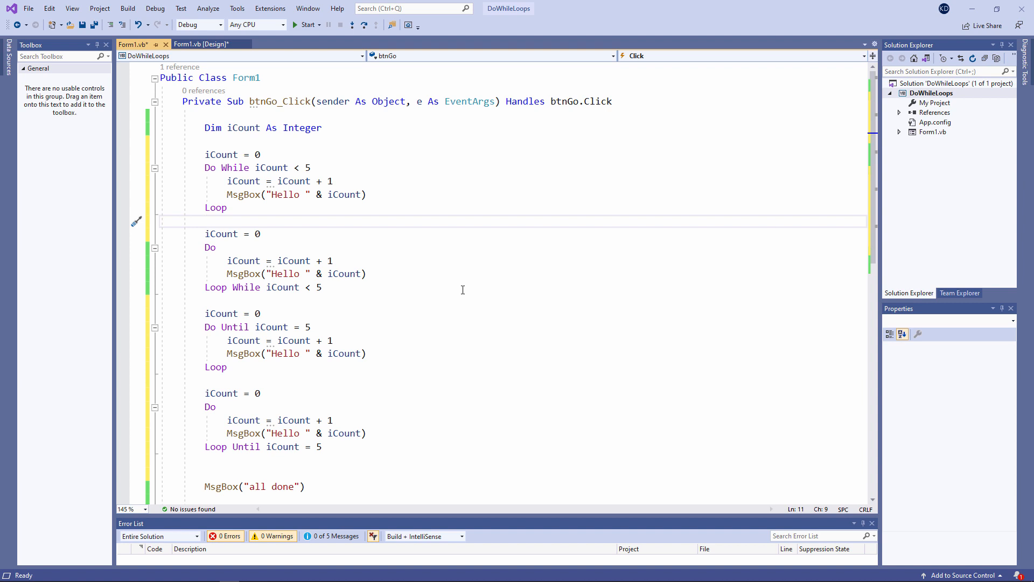
mouse_move(462, 289)
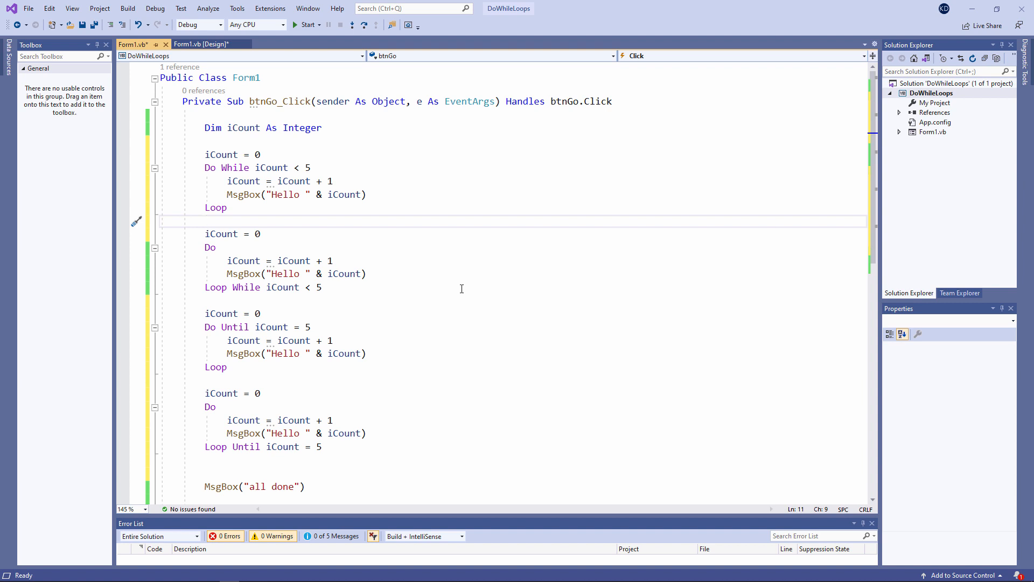